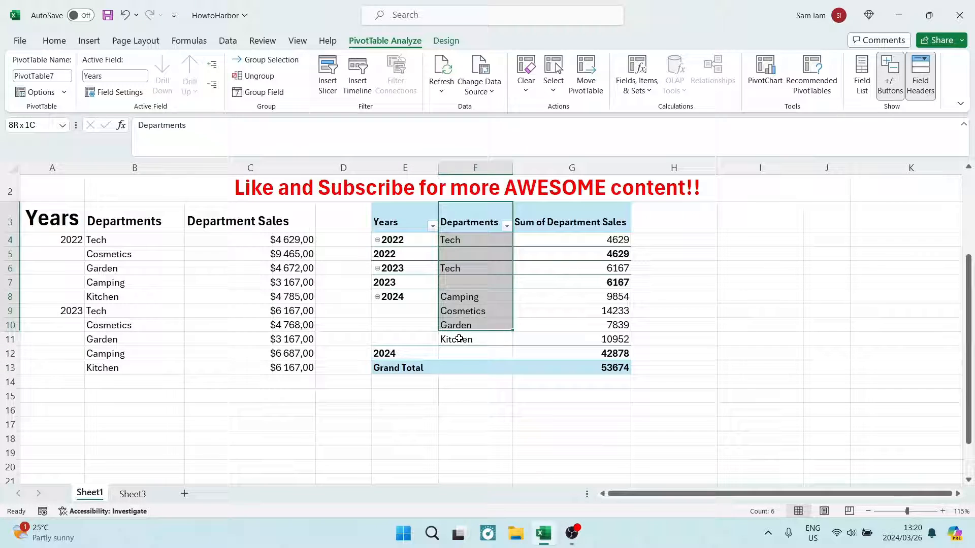
Collapse every year group so only the 2022, 2023 and 2024 totals show, via Collapse Entire Field.
{"action": "left_click", "coordinate": [404, 220]}
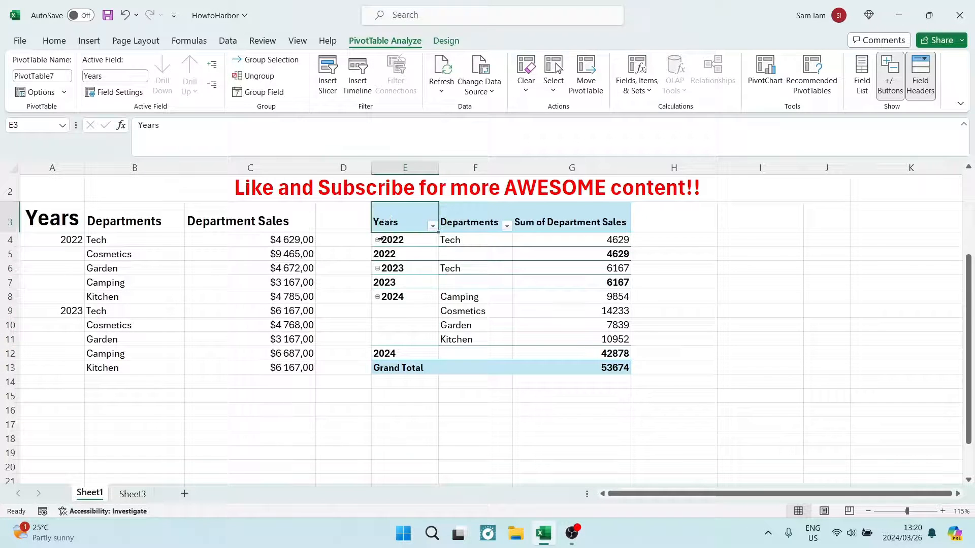
{"action": "left_click", "coordinate": [404, 239]}
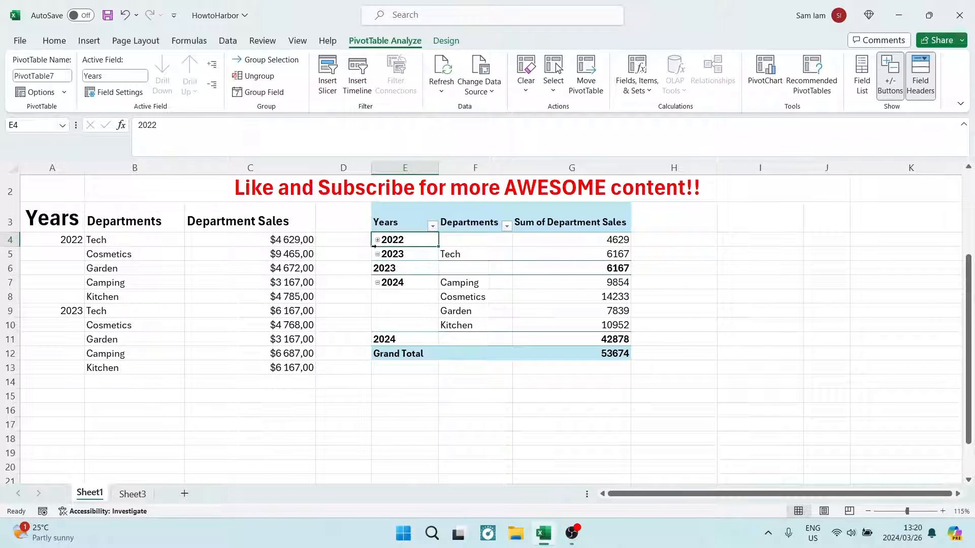
{"action": "left_click", "coordinate": [378, 239]}
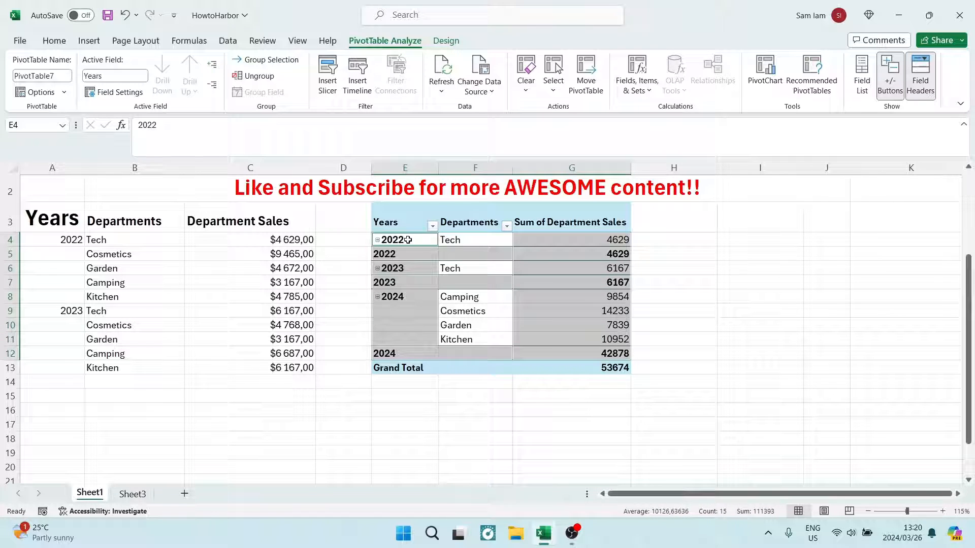
{"action": "right_click", "coordinate": [394, 240]}
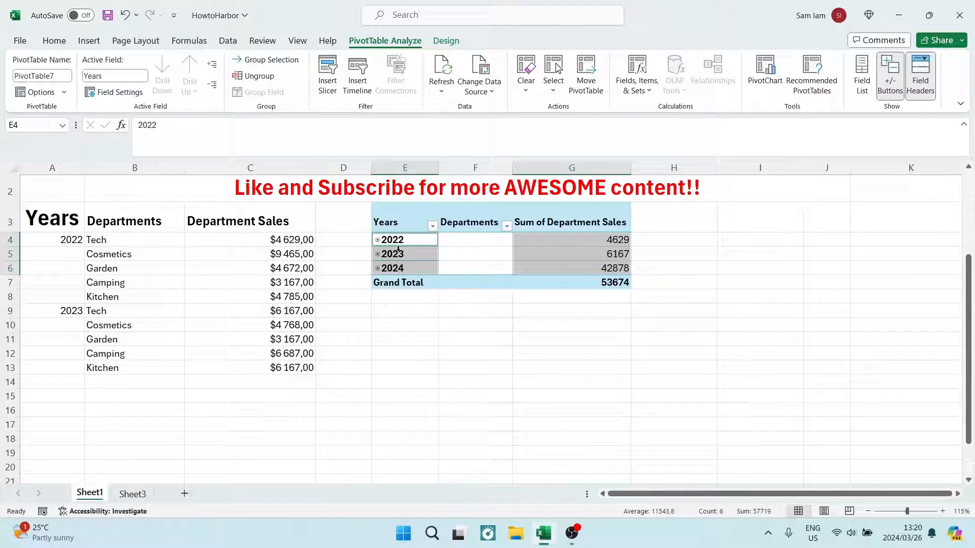
Bring up the Expand/Collapse choices for the collapsed 2022 year item.
{"action": "right_click", "coordinate": [391, 239]}
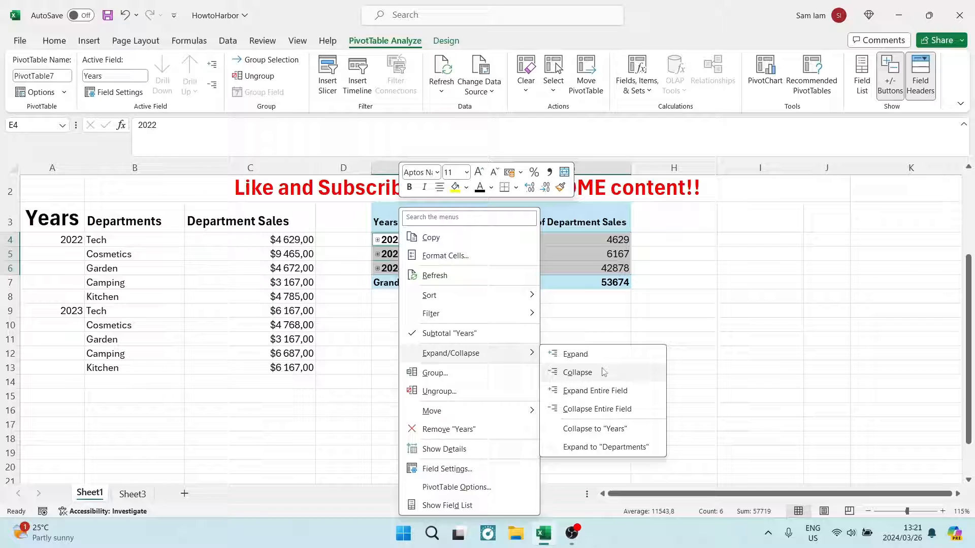
{"action": "mouse_move", "coordinate": [575, 354]}
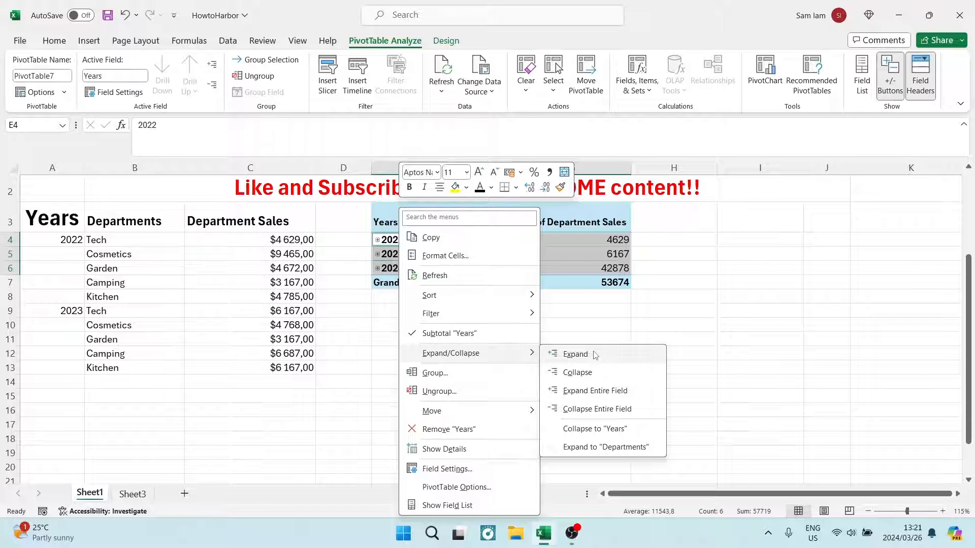